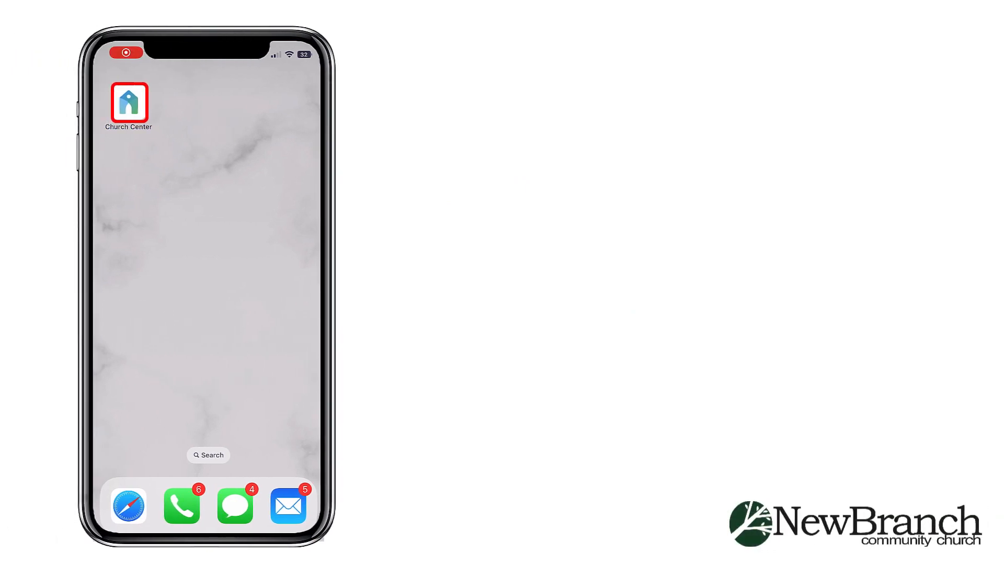
Step: Launch Church Center, pass the welcome screen and allow notifications
click(128, 102)
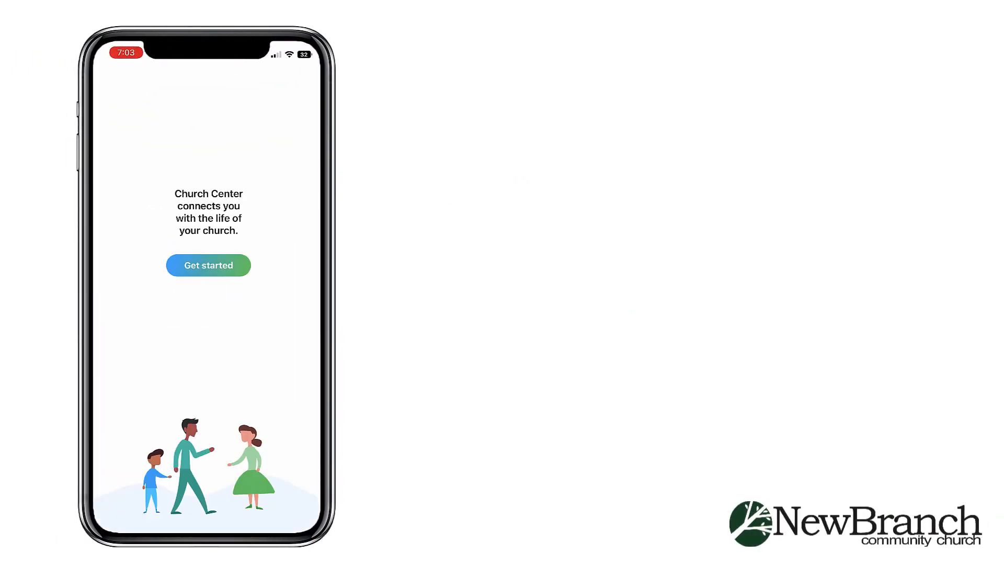
click(208, 265)
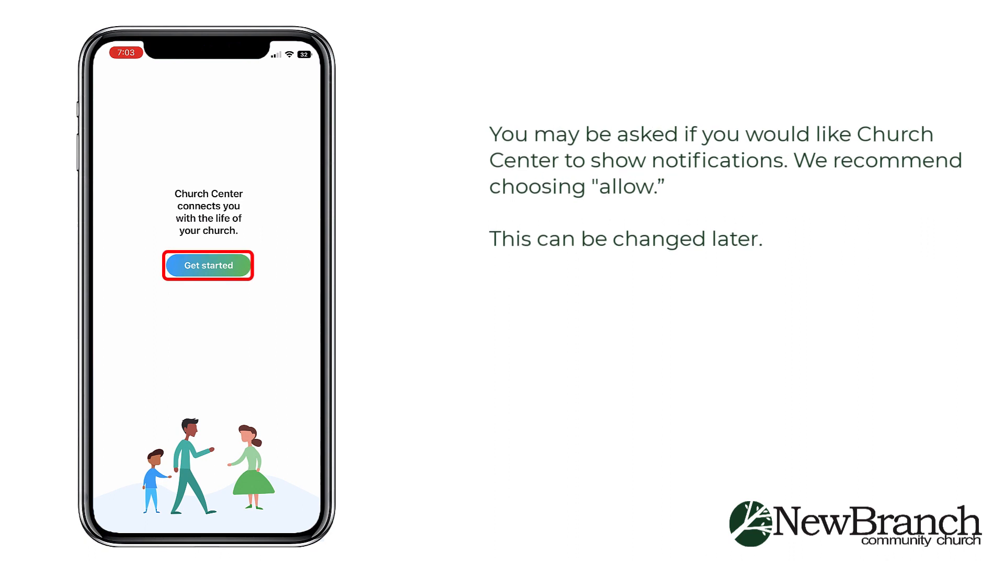
click(208, 265)
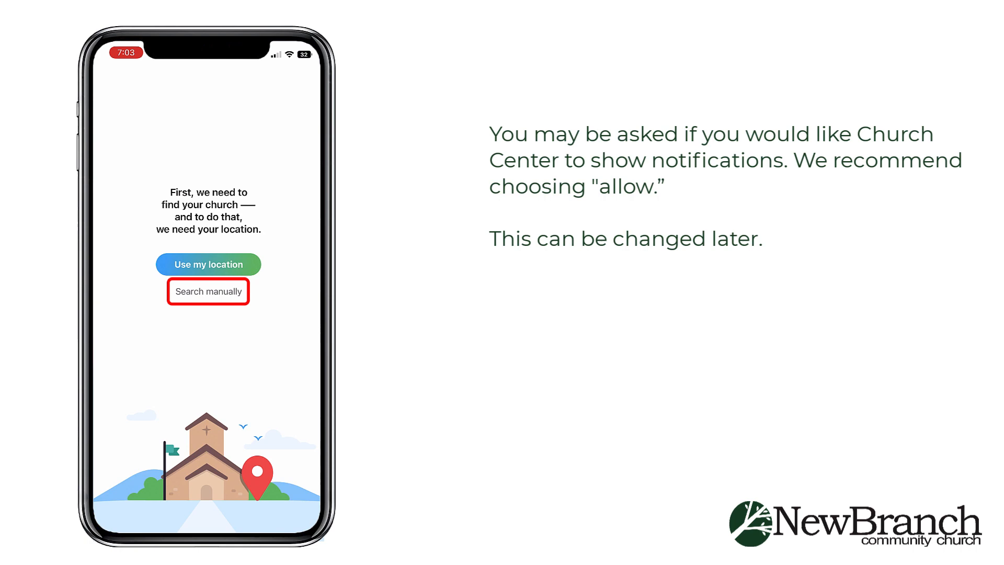
Step: Search manually for 'Newbranch community' to list matching churches
click(208, 291)
text(Newb)
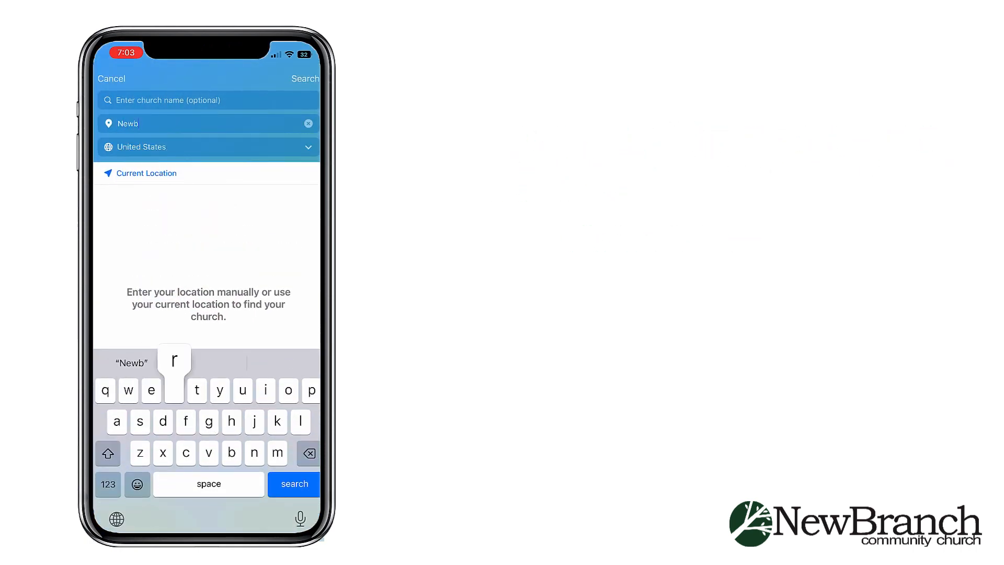
text(ranch)
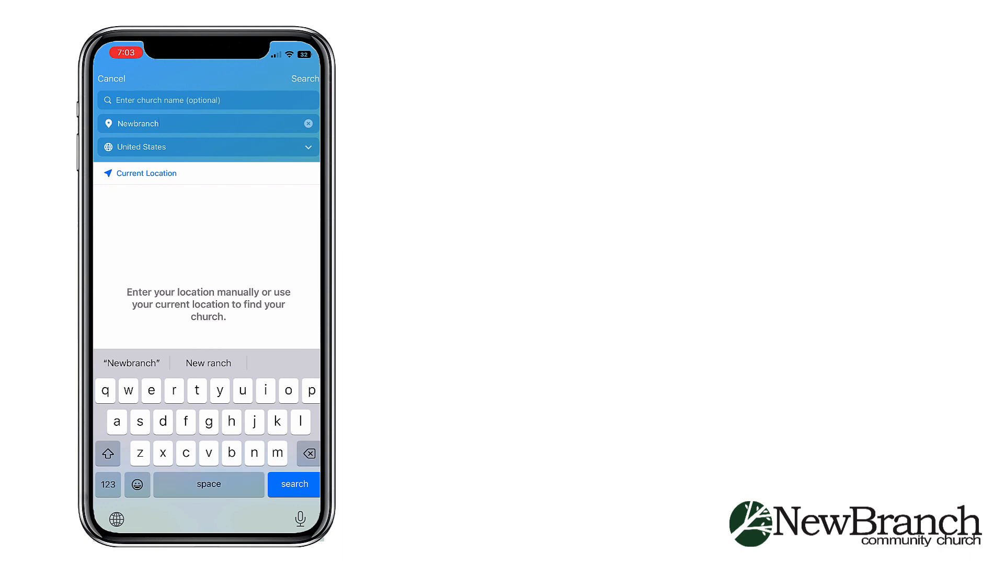
text(community)
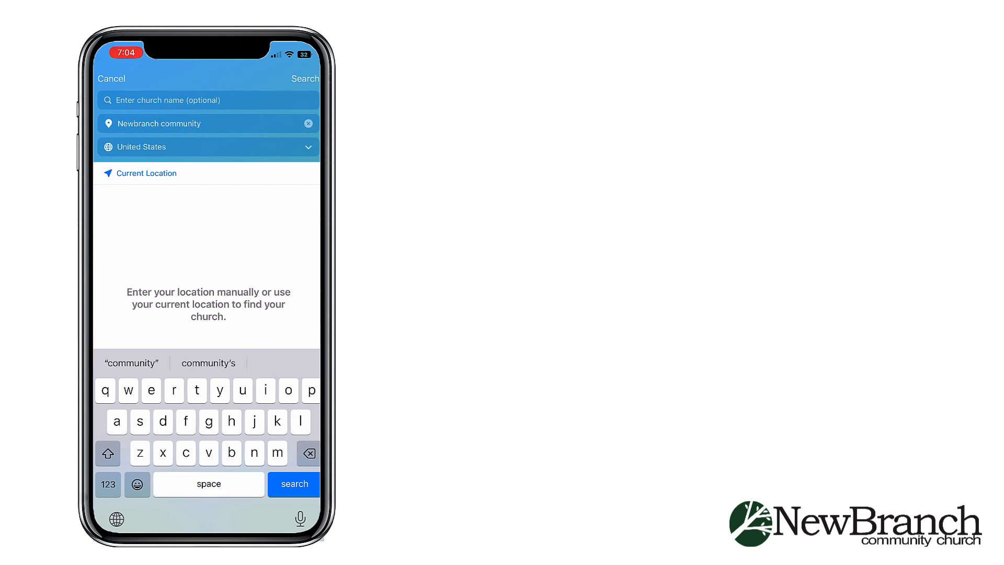
click(294, 483)
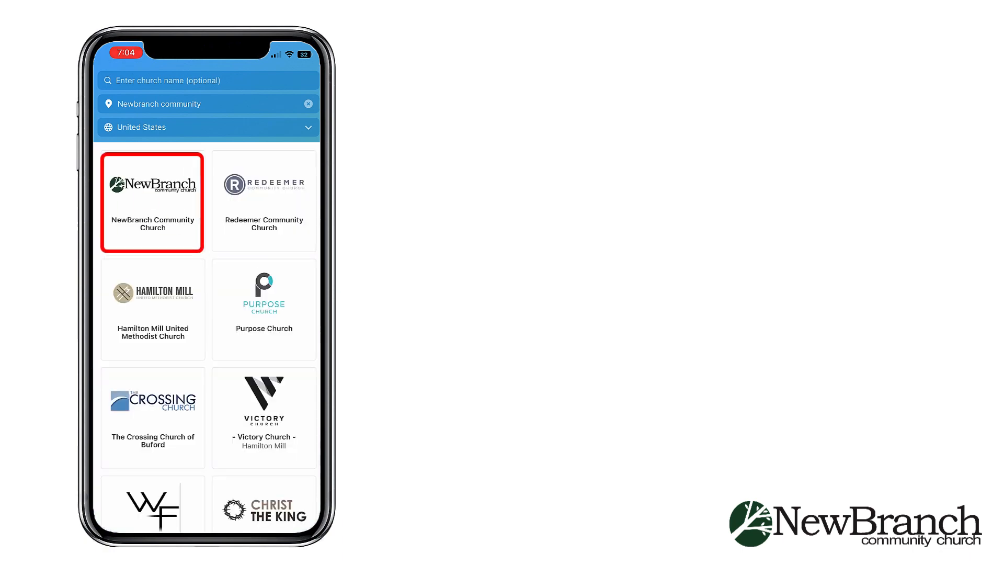
Step: Select NewBranch Community Church as my church and submit the six-digit texted code
click(152, 202)
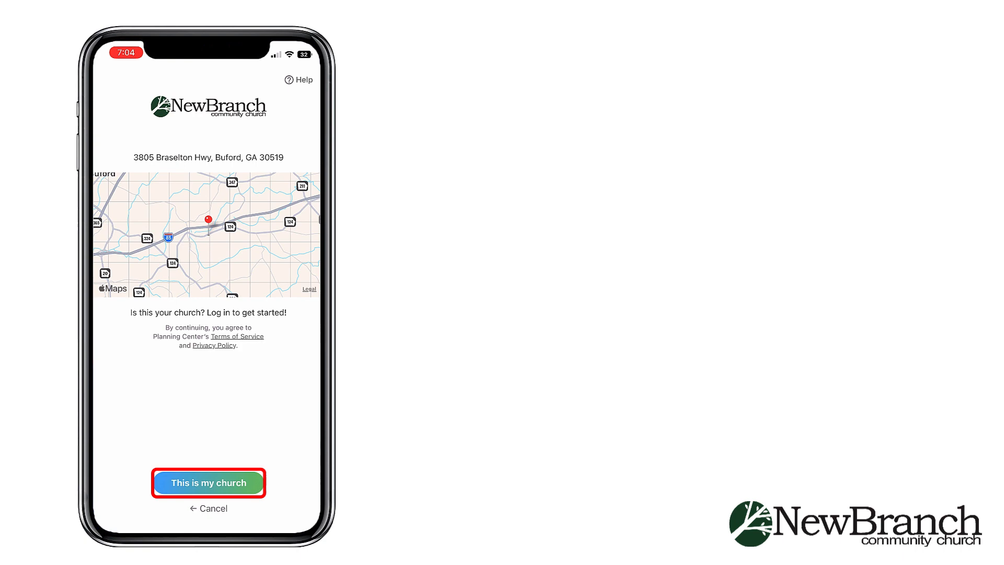
click(208, 482)
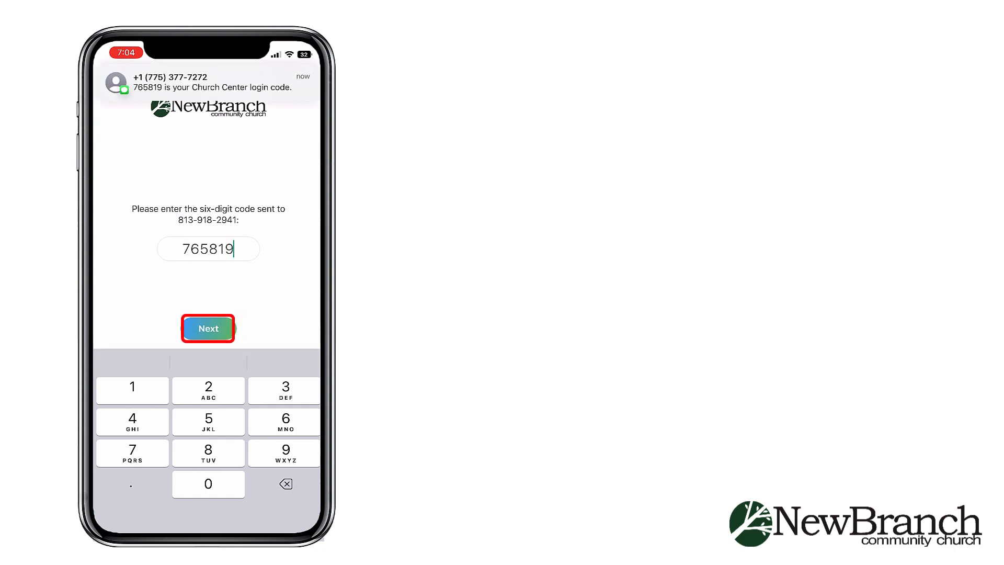
click(208, 328)
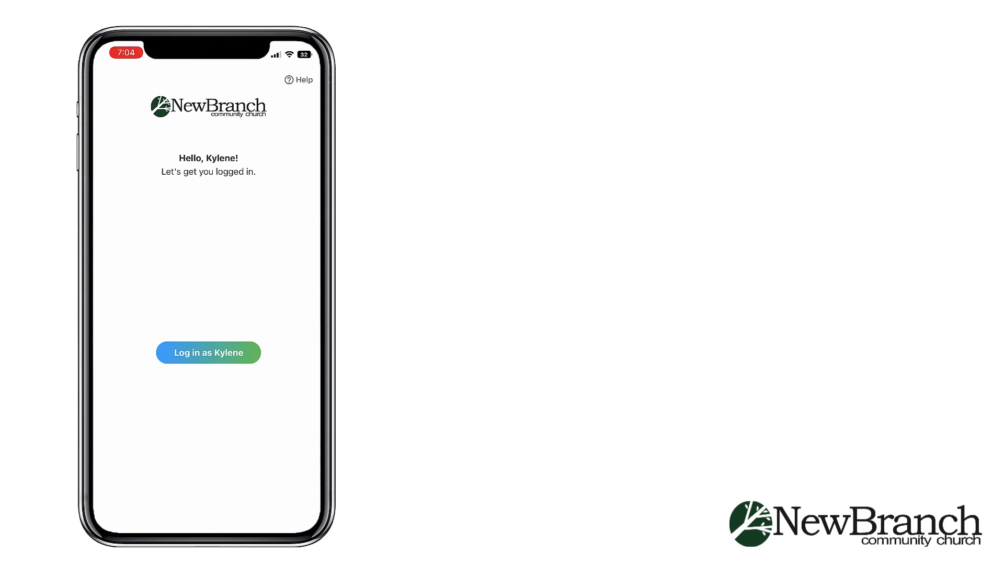
Step: Log in to the church account and open My profile & settings
click(208, 353)
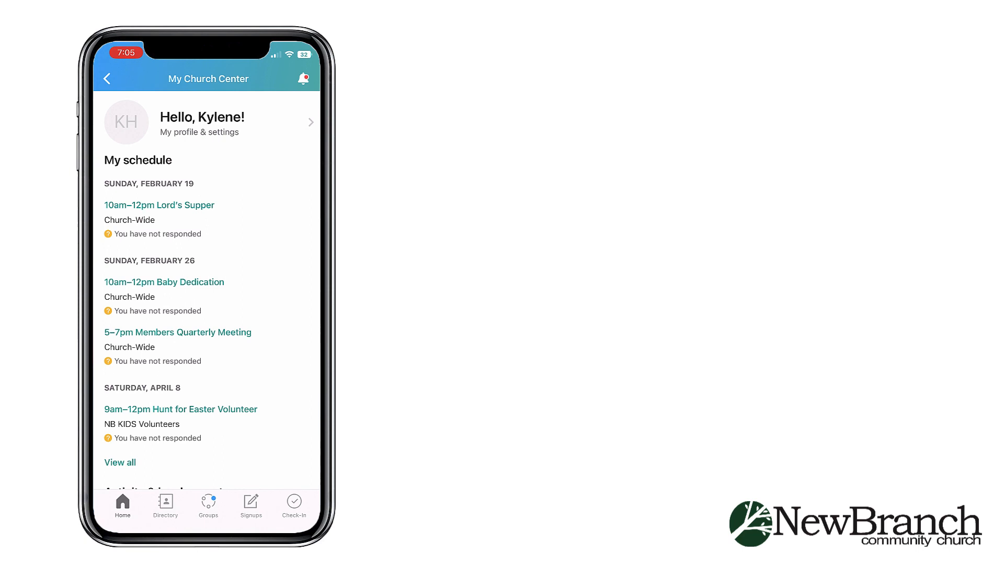
click(208, 123)
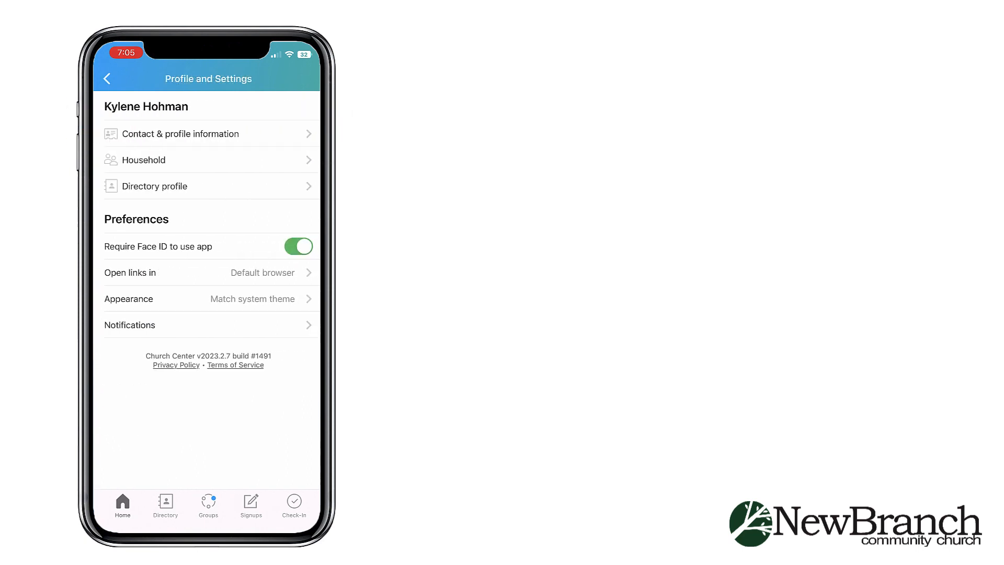
Step: Review contact & profile information, household details and directory profile settings
click(207, 134)
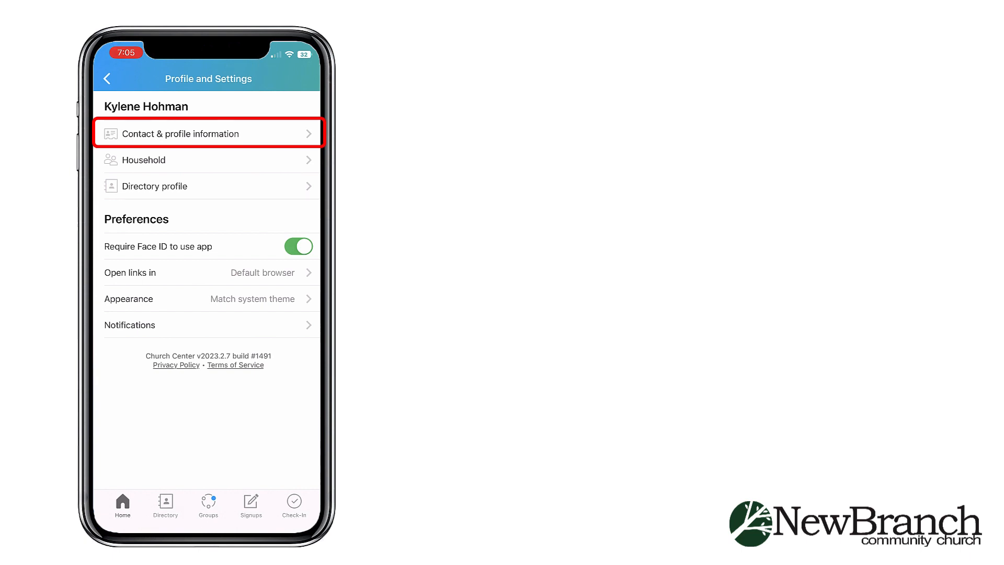
click(207, 159)
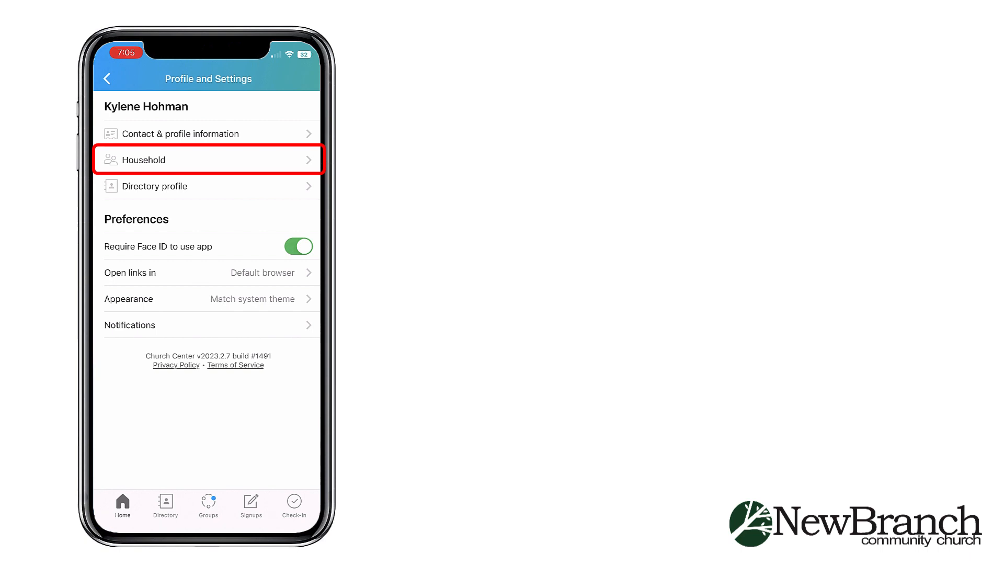
click(207, 185)
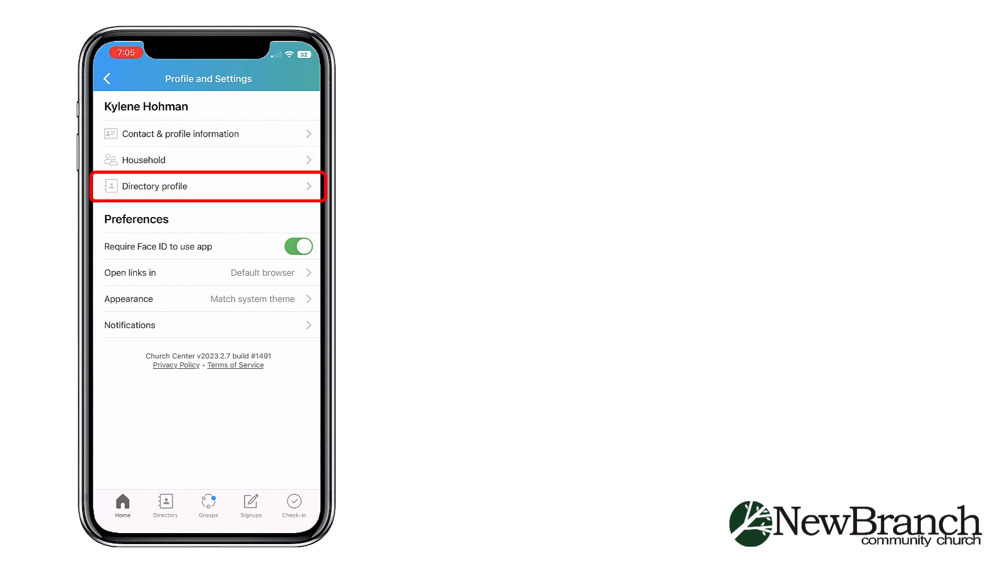
click(107, 79)
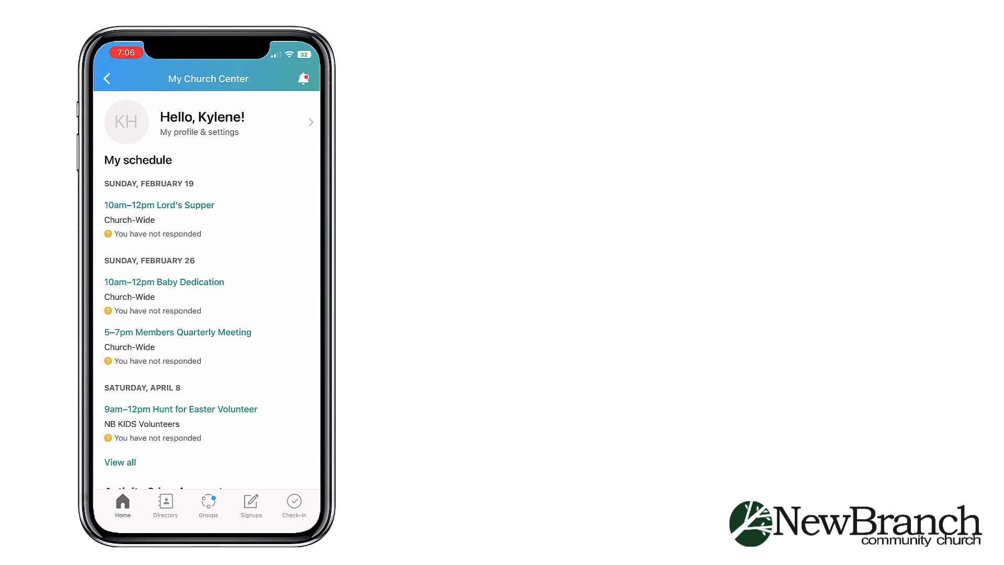
Step: Return home and show the church Directory of members
click(165, 505)
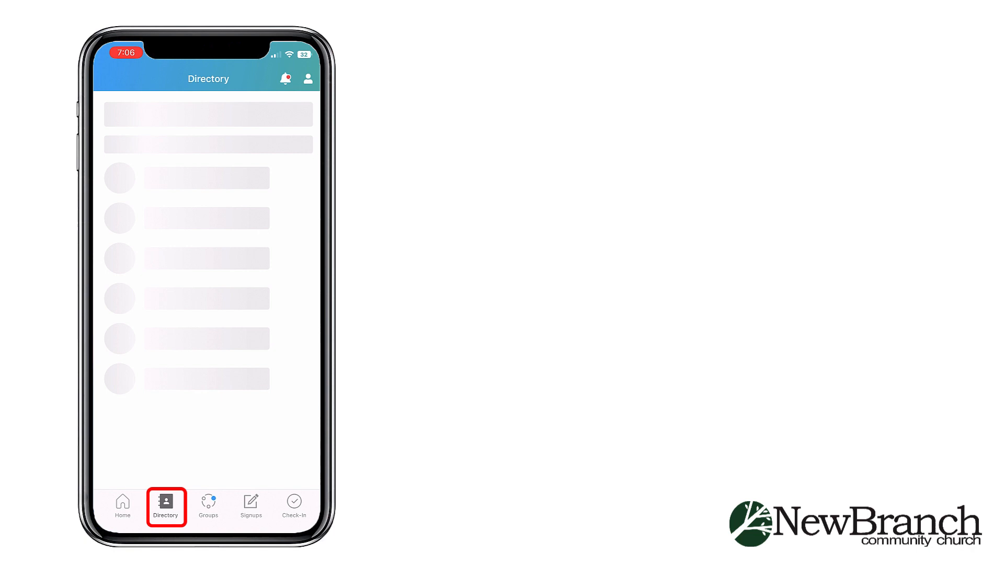
click(165, 502)
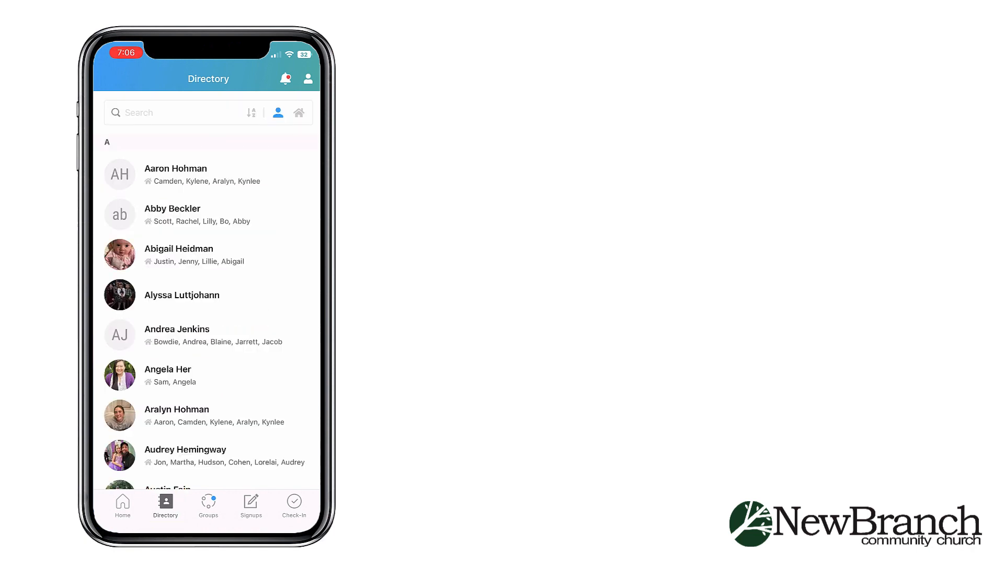
click(208, 506)
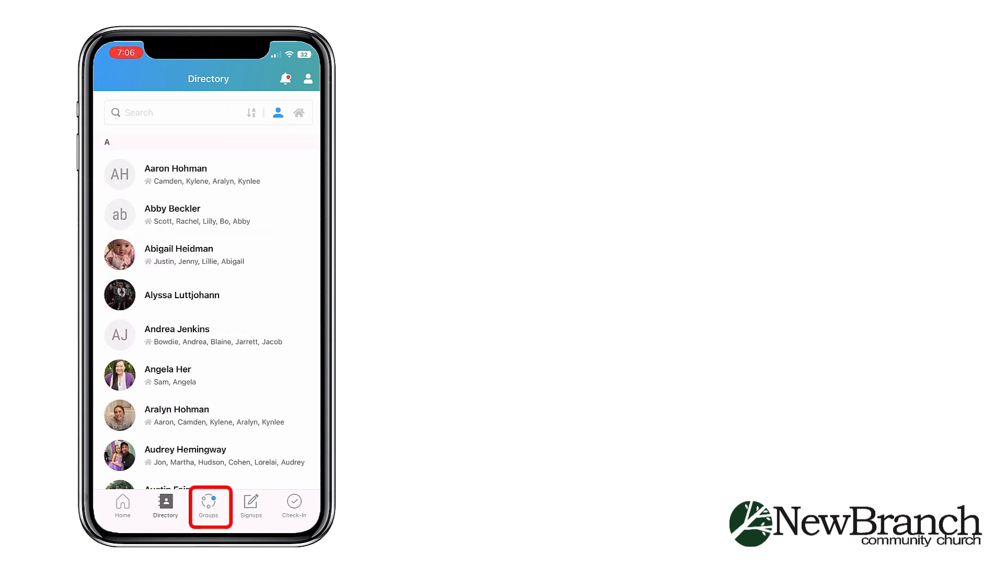
Step: View the NB KIDS Volunteers group's member list, then return to the groups list
click(208, 504)
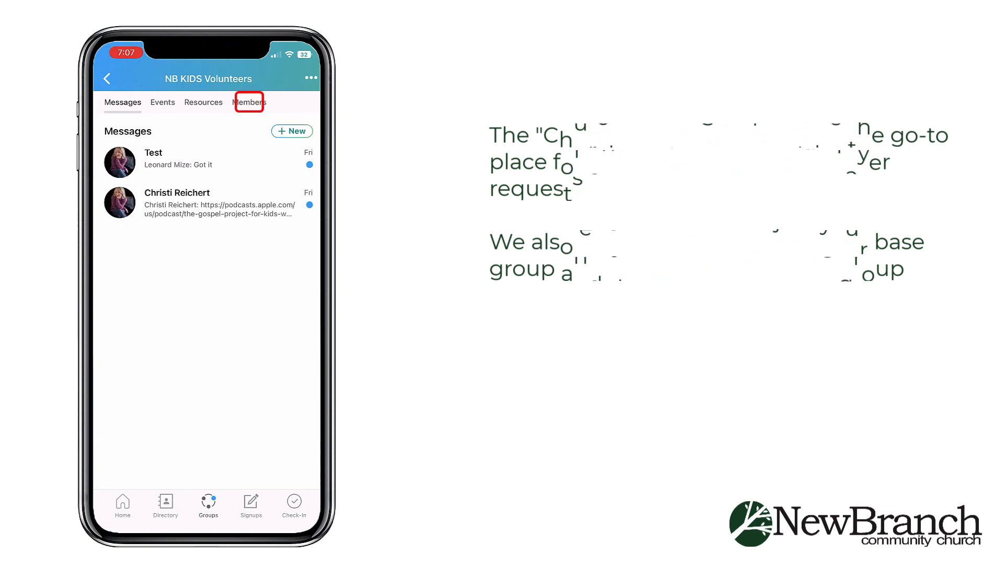
click(249, 102)
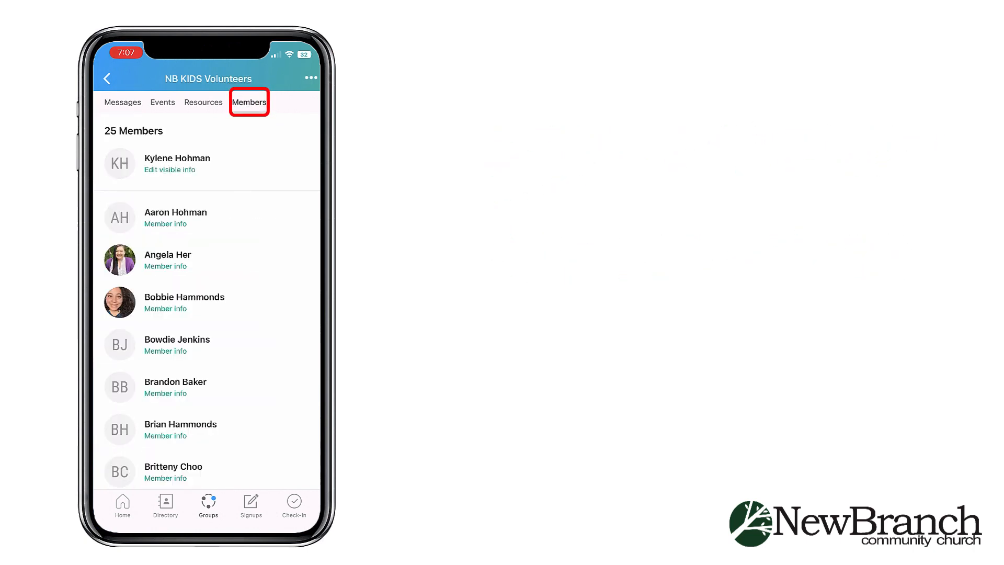
click(249, 102)
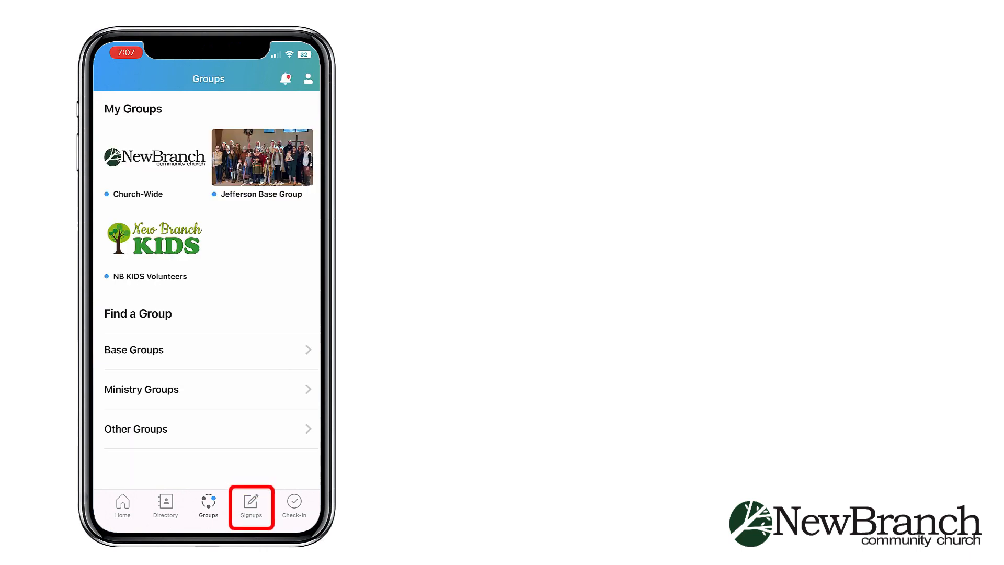
Step: Browse the Signups page listing upcoming events like Membership Class
click(251, 506)
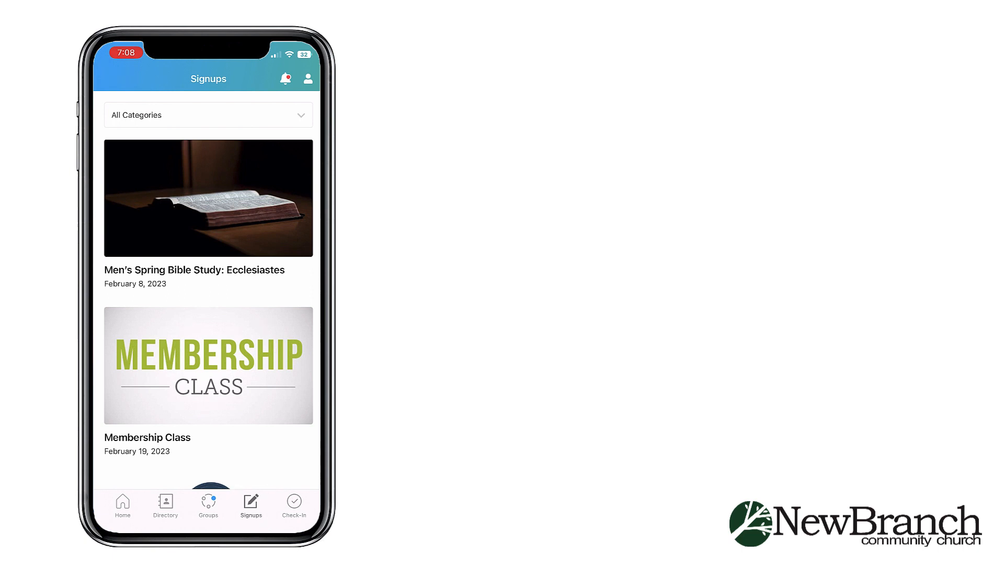
scroll(down, 3)
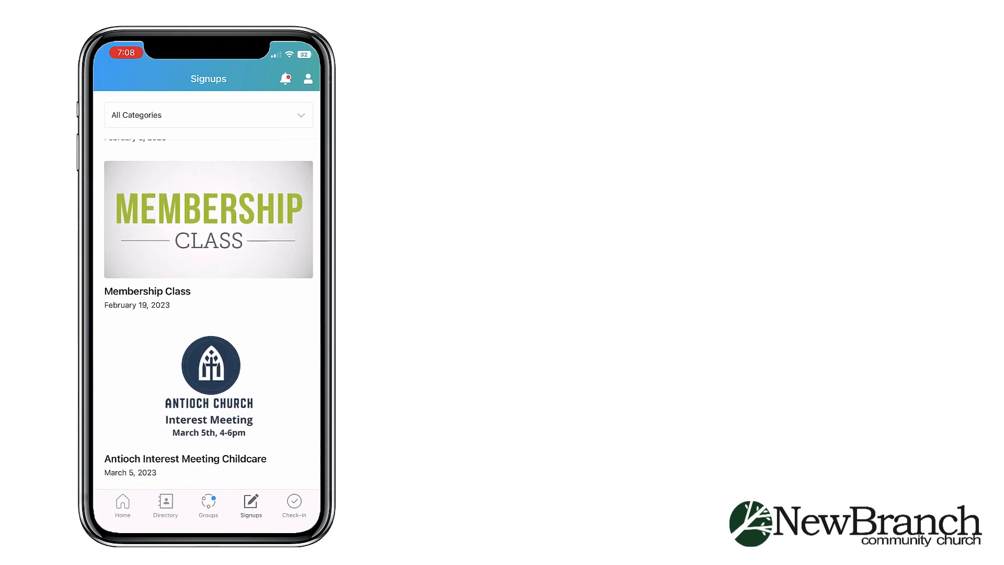
scroll(down, 3)
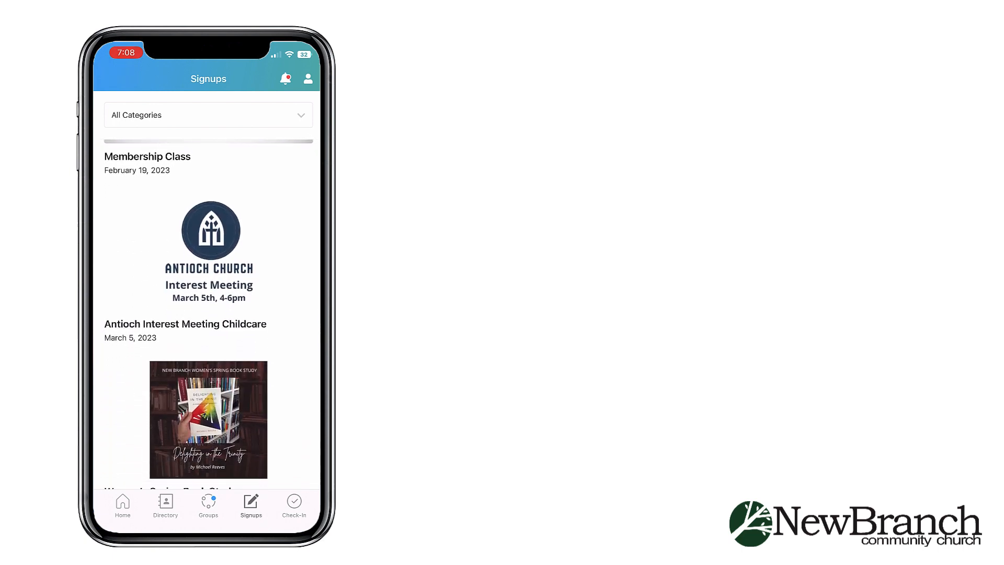